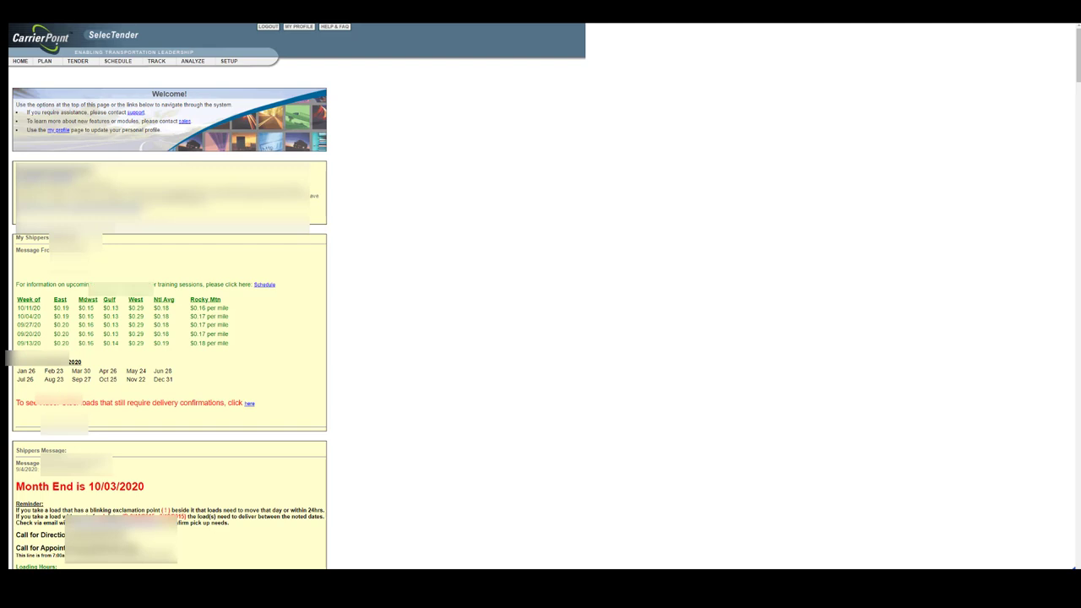
{"action": "mouse_move", "coordinate": [216, 466]}
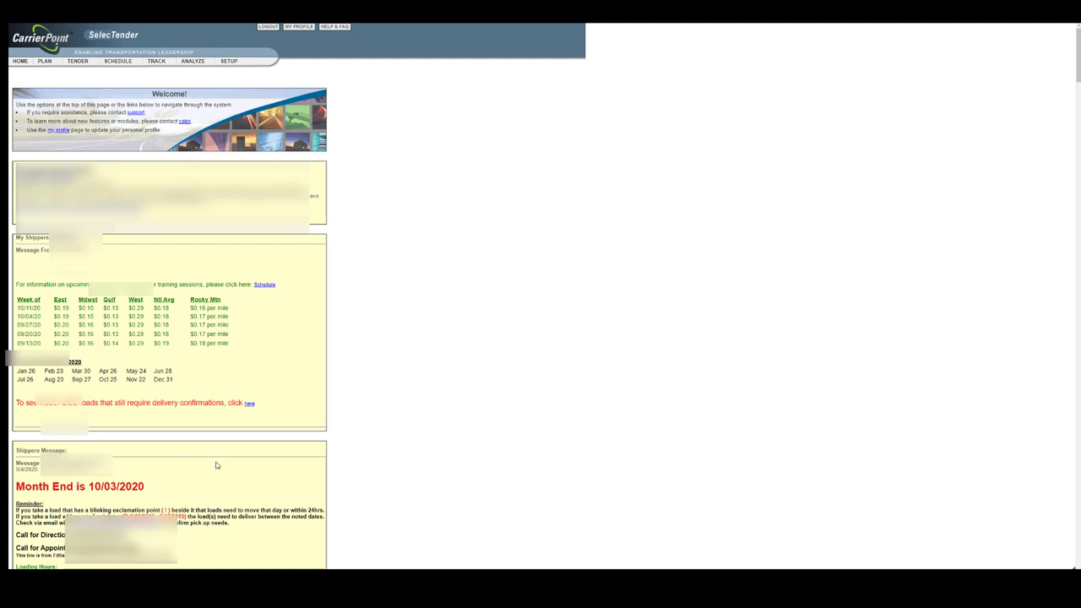
{"action": "mouse_move", "coordinate": [222, 472]}
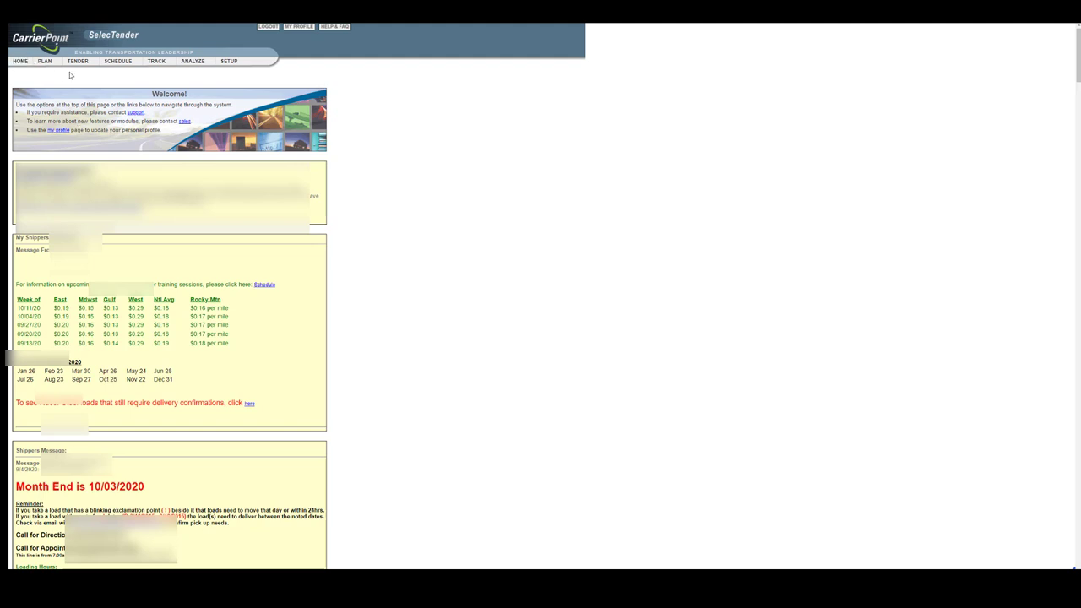
Step: Choose Search Load Tenders from the Tender menu to list available loads
{"action": "left_click", "coordinate": [71, 61]}
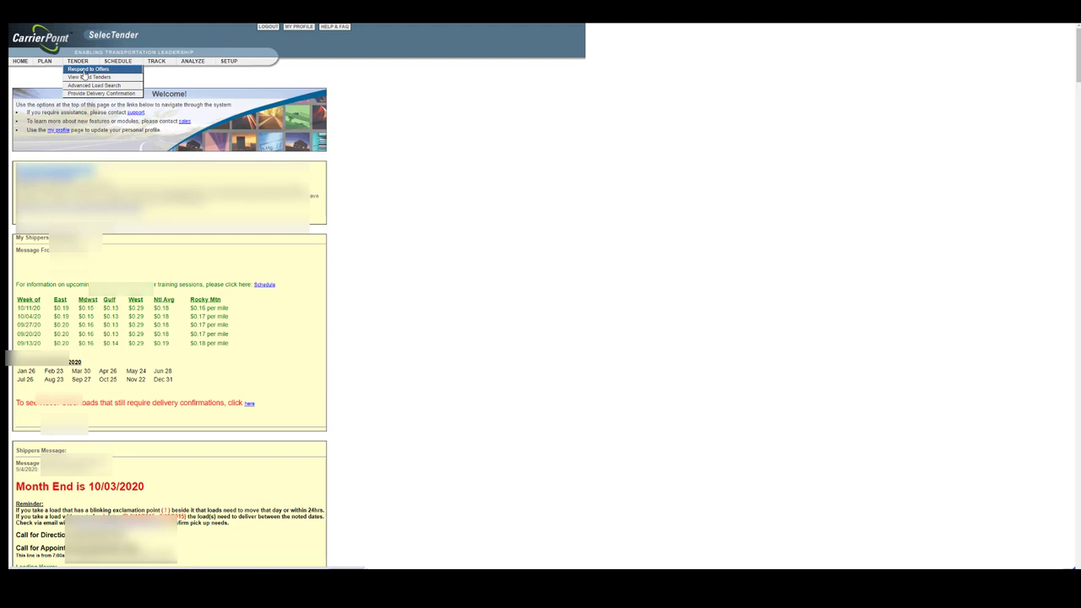
{"action": "left_click", "coordinate": [82, 78]}
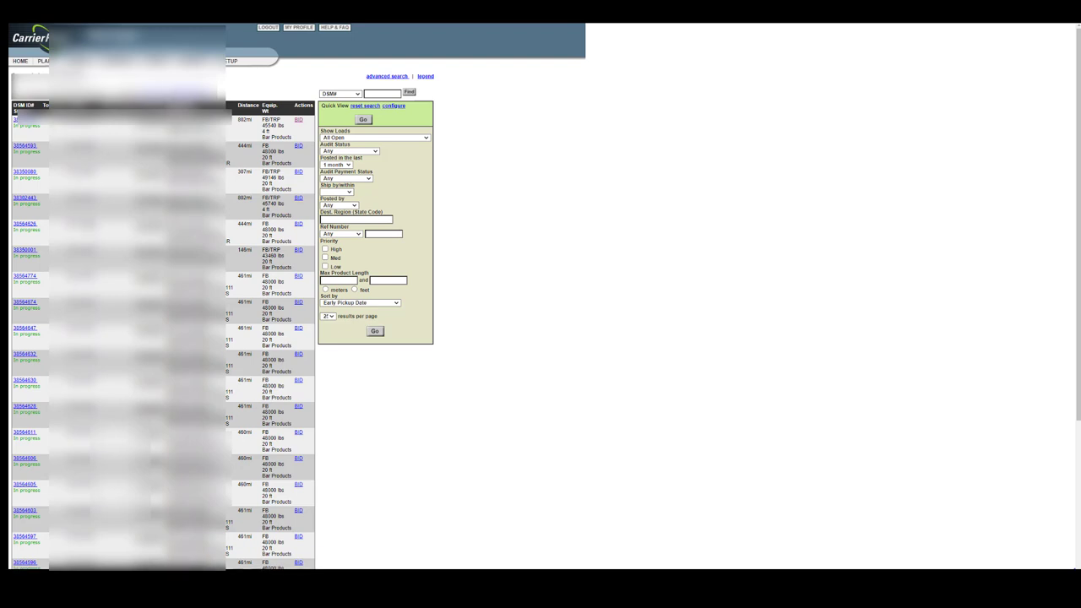
{"action": "scroll", "scroll_direction": "down", "scroll_amount": 3}
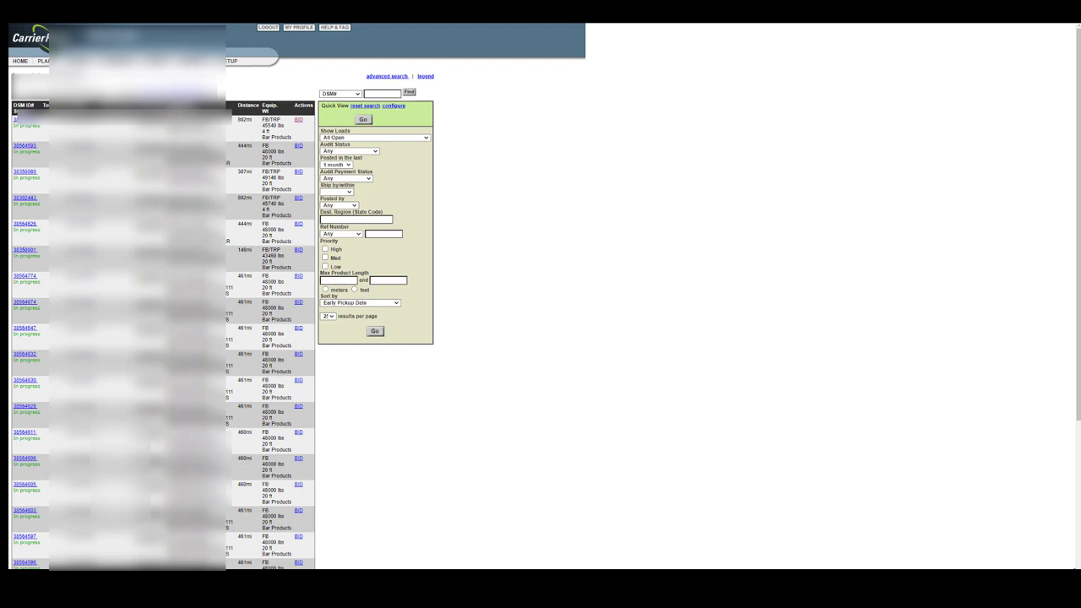
{"action": "mouse_move", "coordinate": [298, 121]}
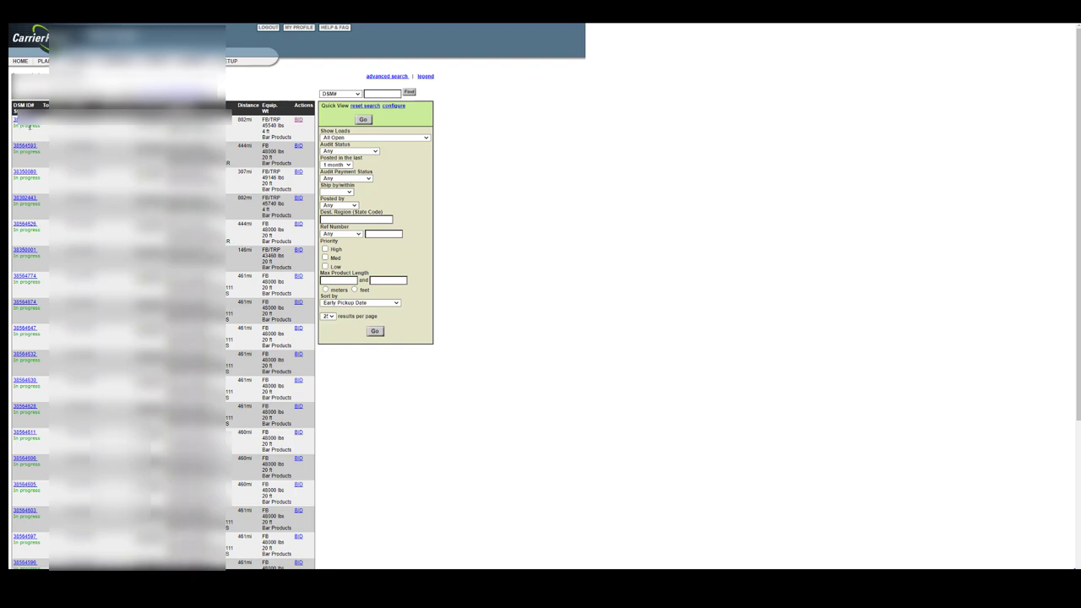
{"action": "mouse_move", "coordinate": [42, 135]}
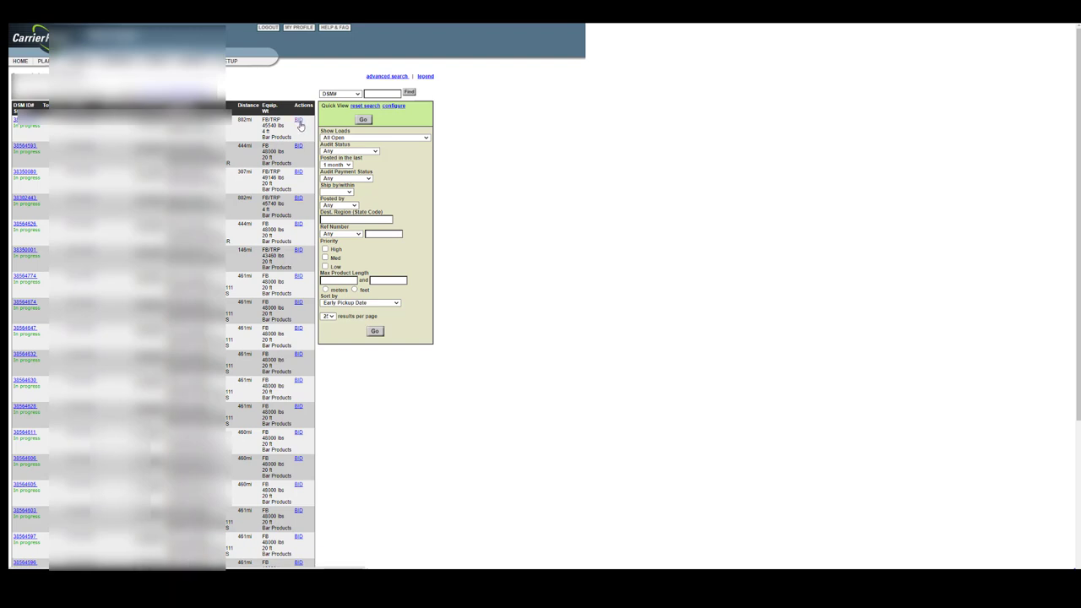
Step: Bring up the bid form for the first load via its Bid action link
{"action": "left_click", "coordinate": [297, 118]}
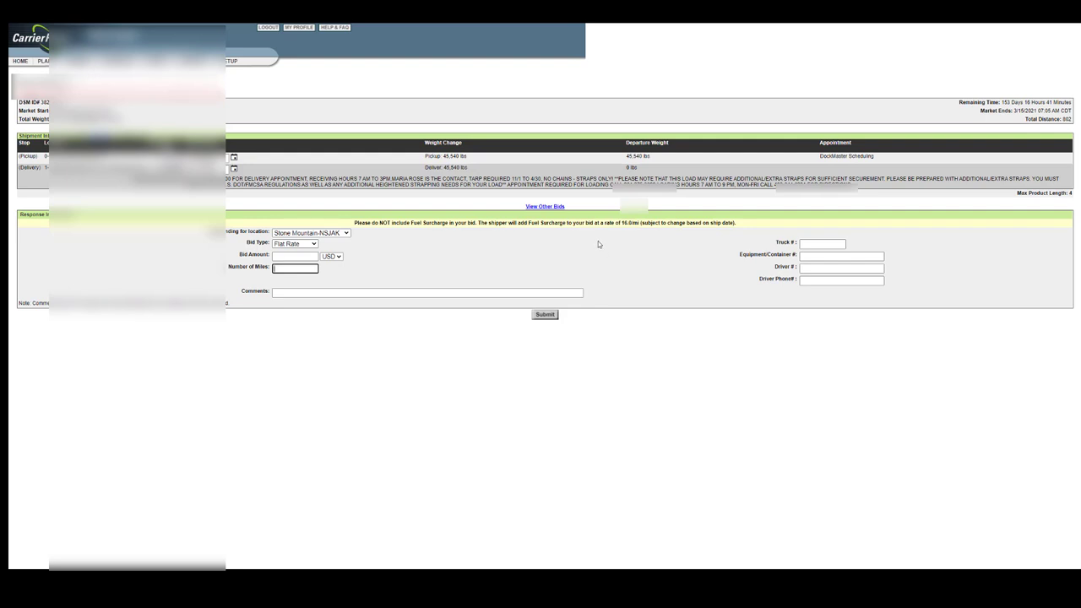
{"action": "mouse_move", "coordinate": [603, 253]}
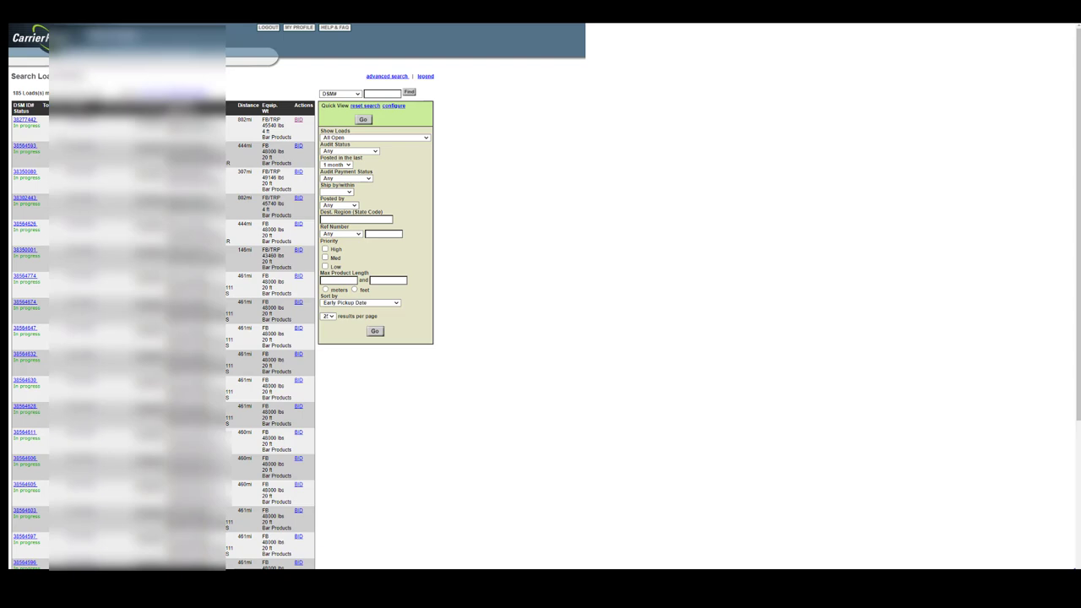
Step: Back on the results table, reach the bottom and bring up the last load's bid form
{"action": "scroll", "scroll_direction": "down", "scroll_amount": 3}
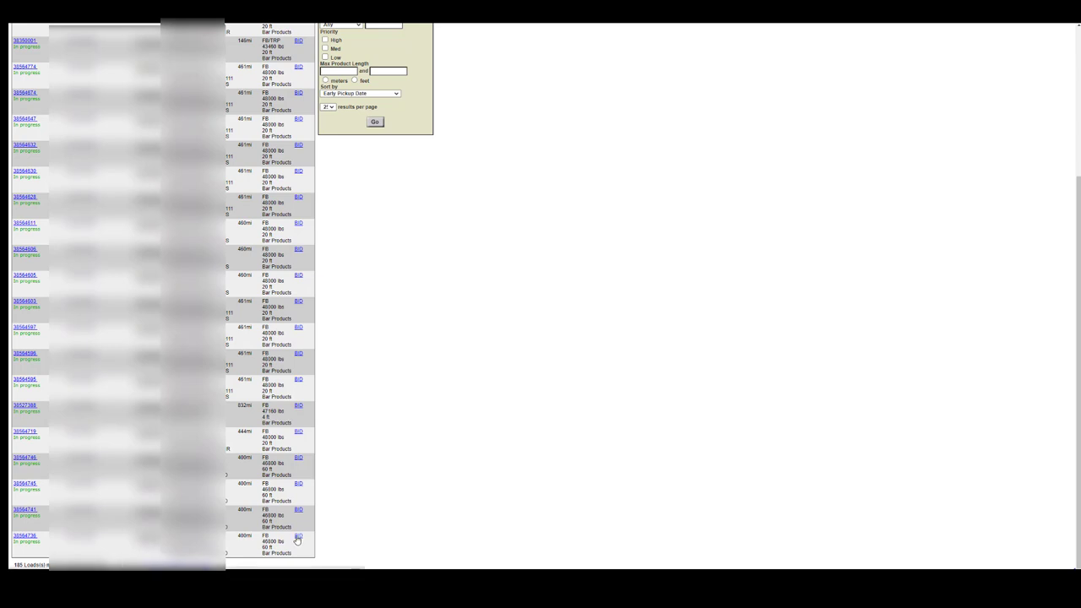
{"action": "left_click", "coordinate": [298, 536]}
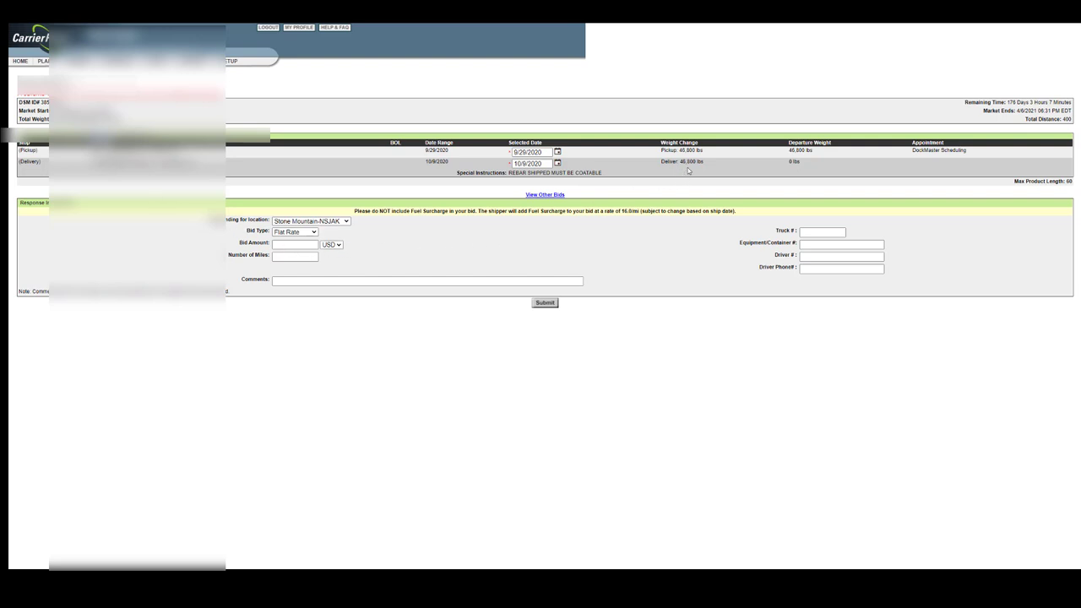
{"action": "mouse_move", "coordinate": [463, 306]}
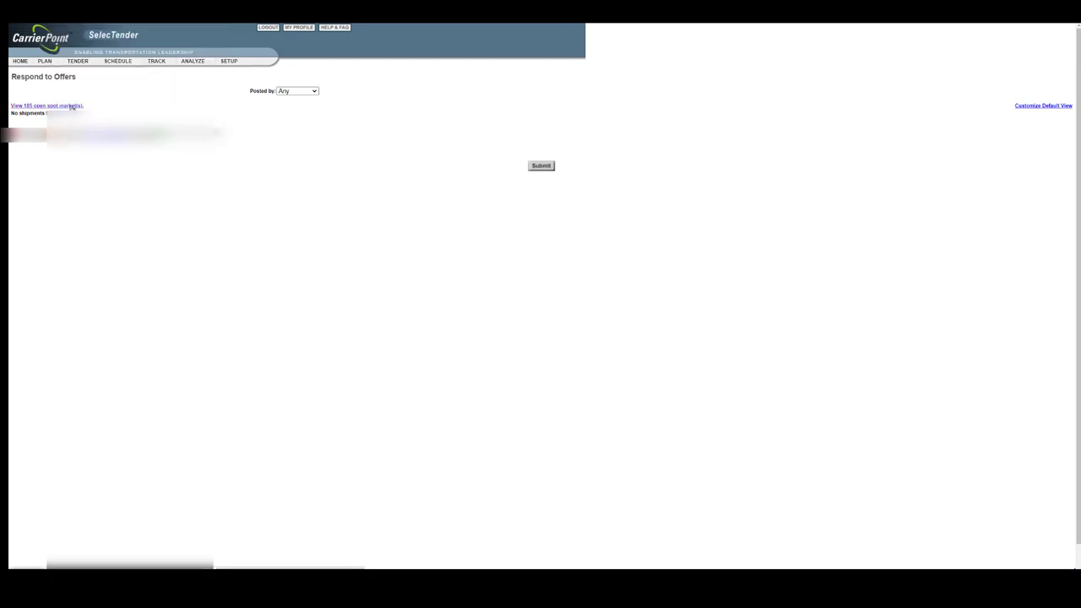
Step: Return from Respond to Offers to the Search Load Tenders results list
{"action": "left_click", "coordinate": [44, 105]}
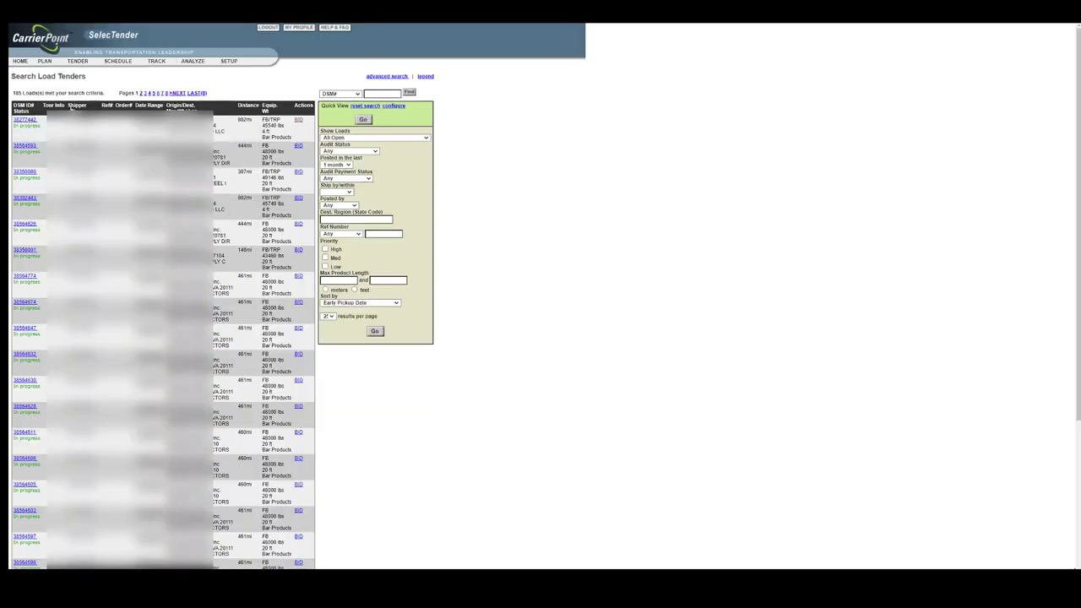